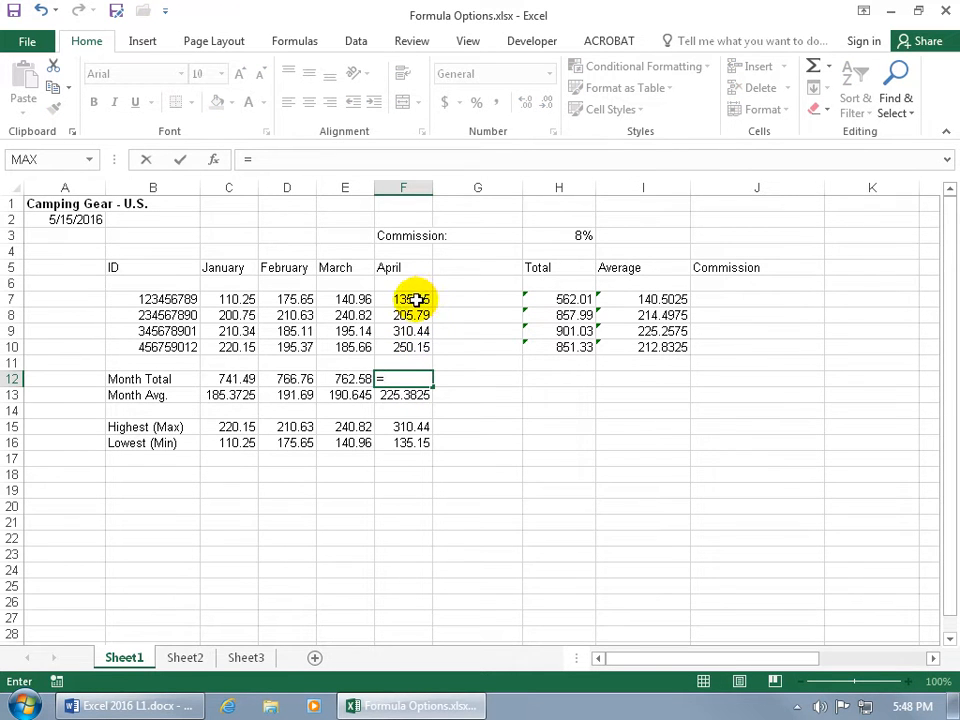
Start =f7 in April's Month Total cell F12, then cancel it so the cell stays blank.
type("f7")
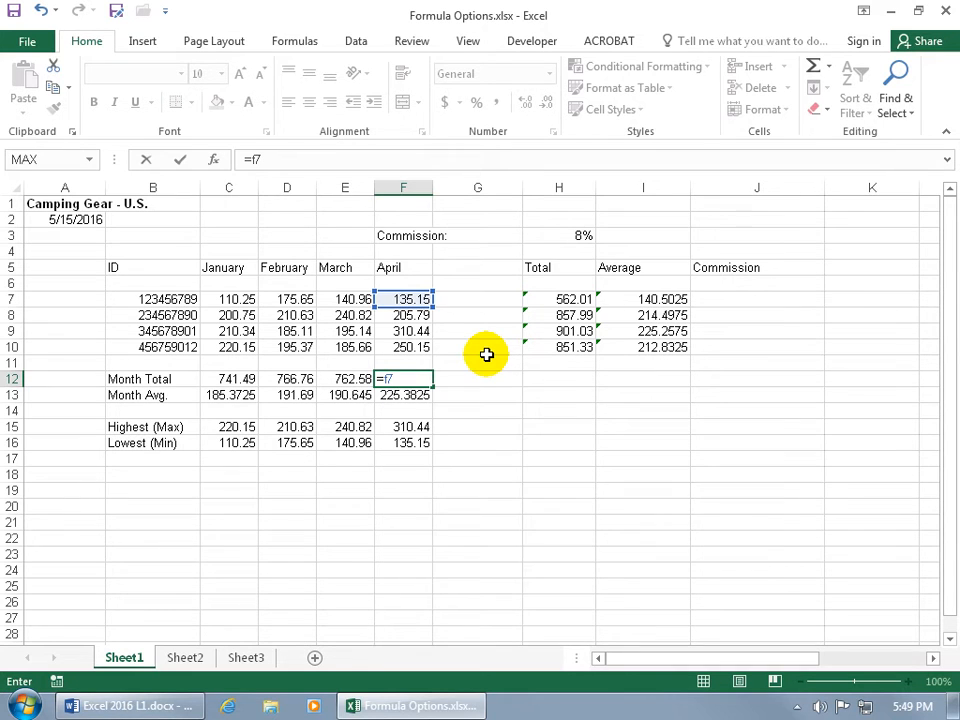
mouse_move(468, 322)
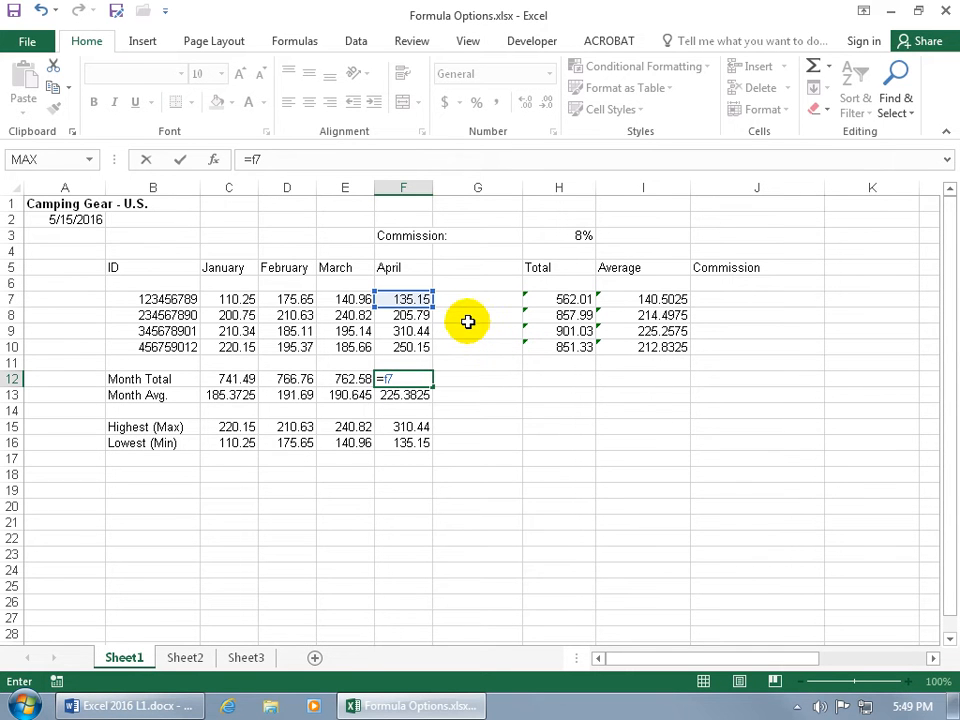
key("Escape")
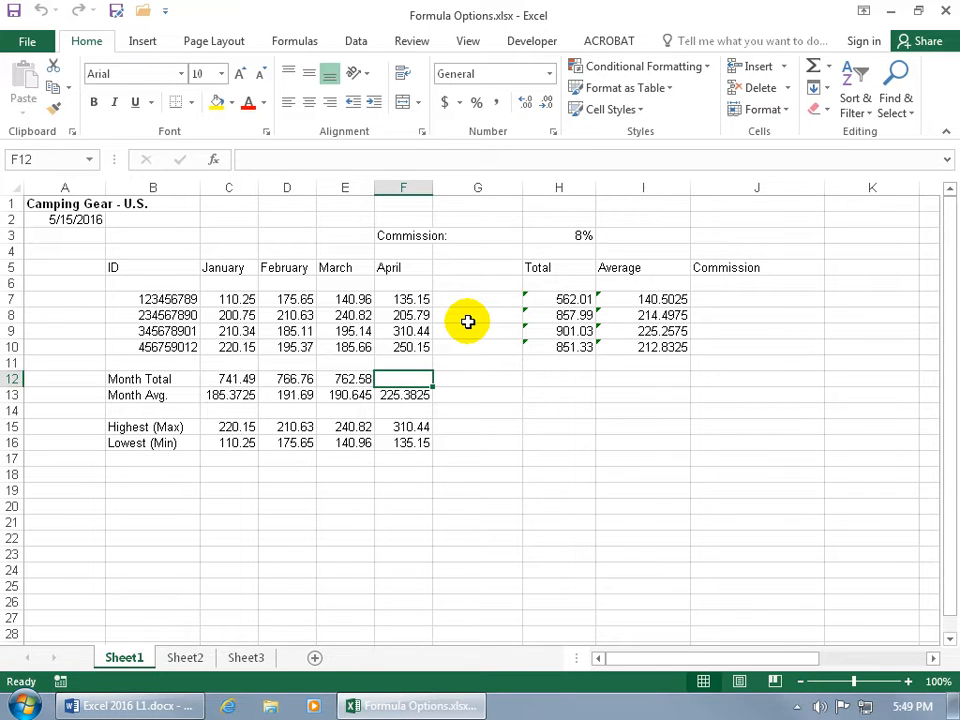
In Excel Options > Formulas, switch off Formula AutoComplete and confirm.
left_click(27, 41)
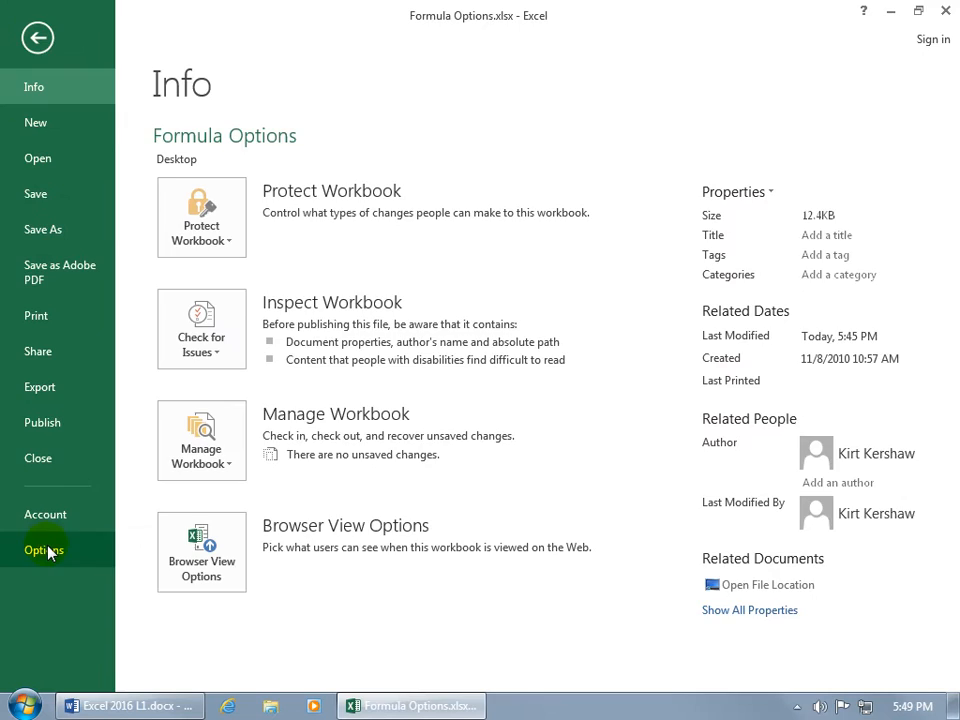
left_click(44, 550)
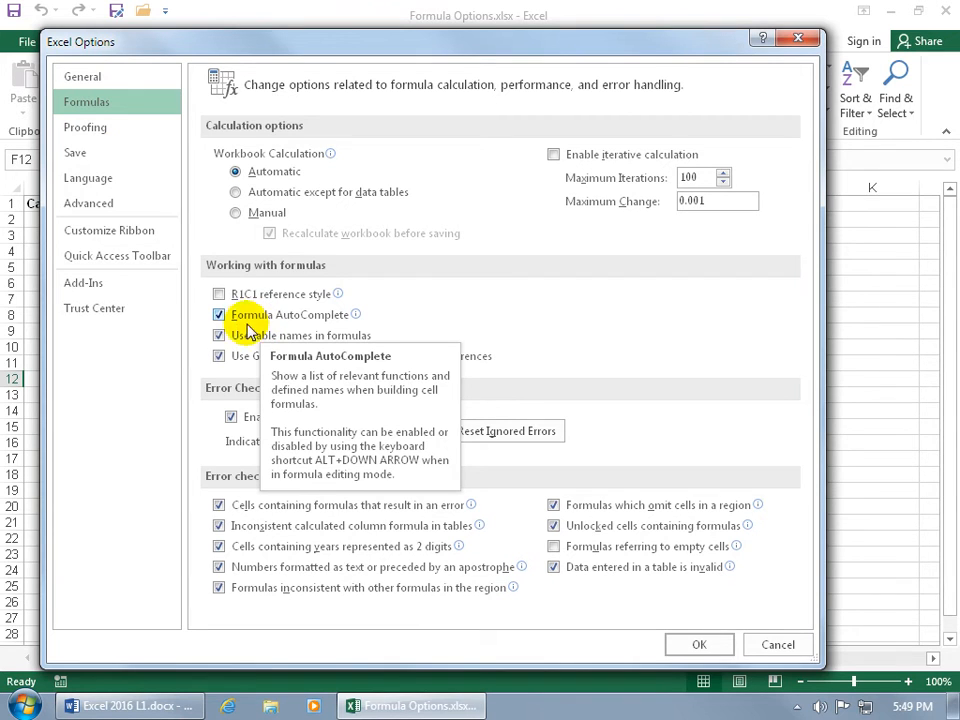
left_click(699, 644)
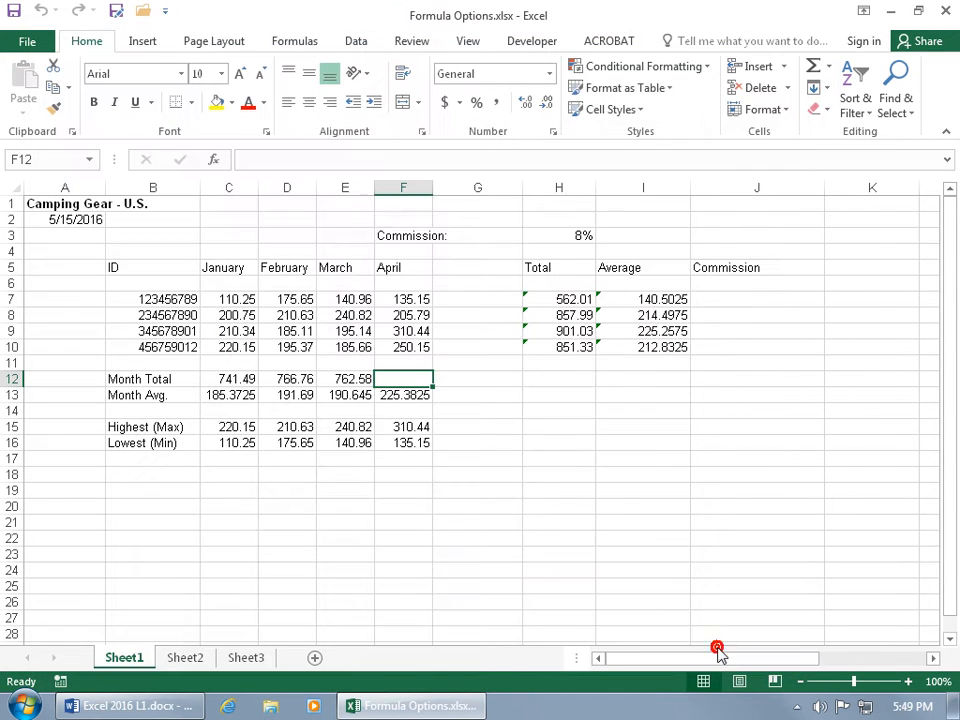
type("=f")
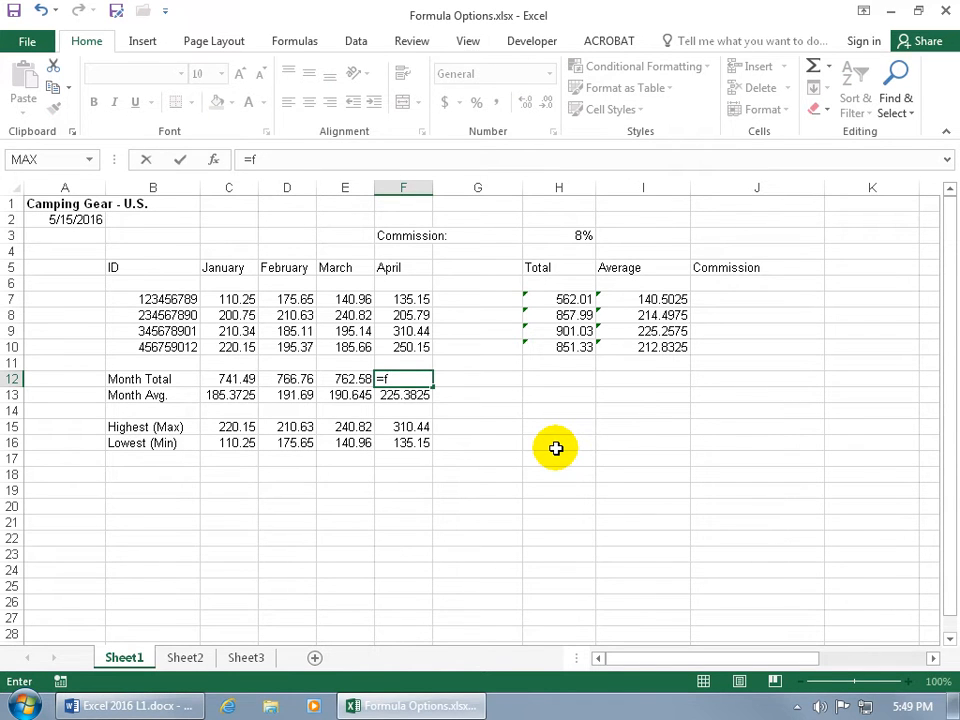
key("Escape")
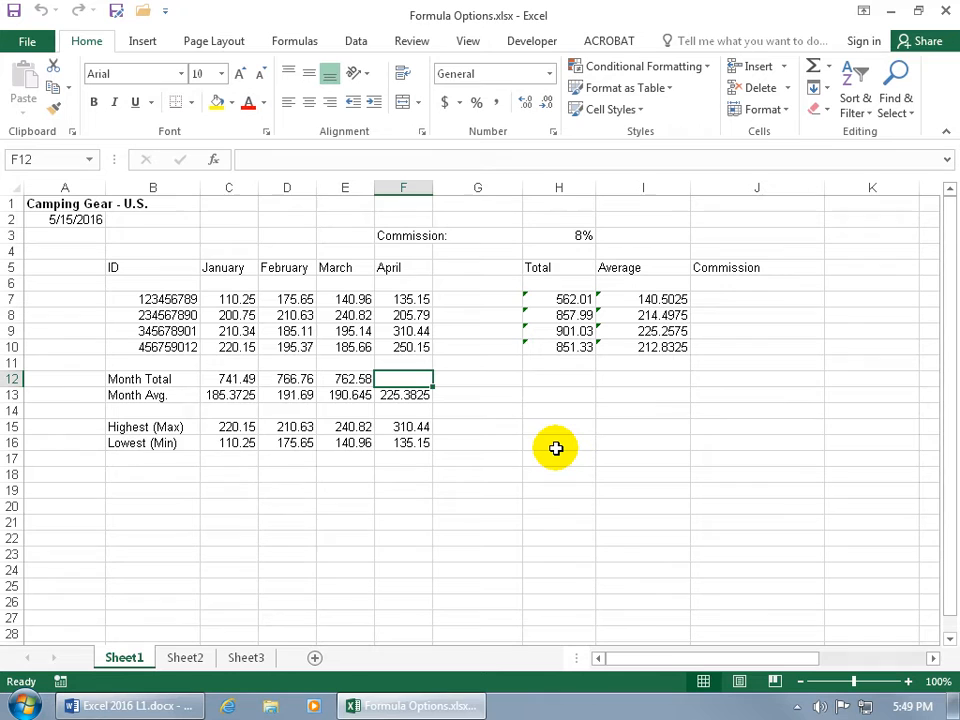
mouse_move(590, 407)
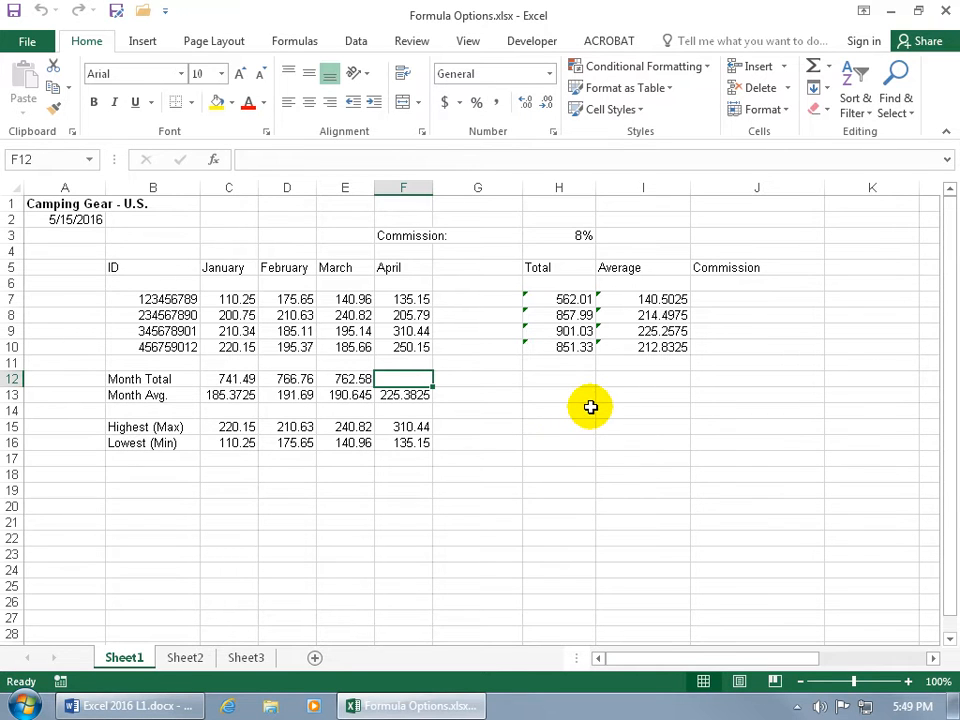
Inspect the Total formula's range in H7 and choose Ignore Error from its smart tag.
left_click(559, 299)
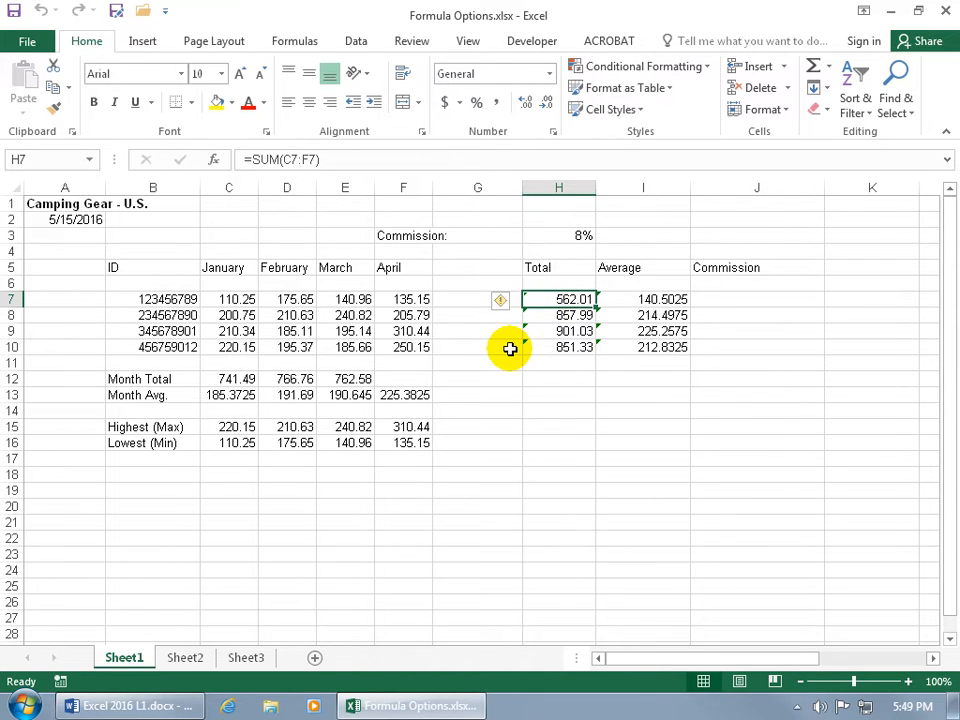
mouse_move(535, 326)
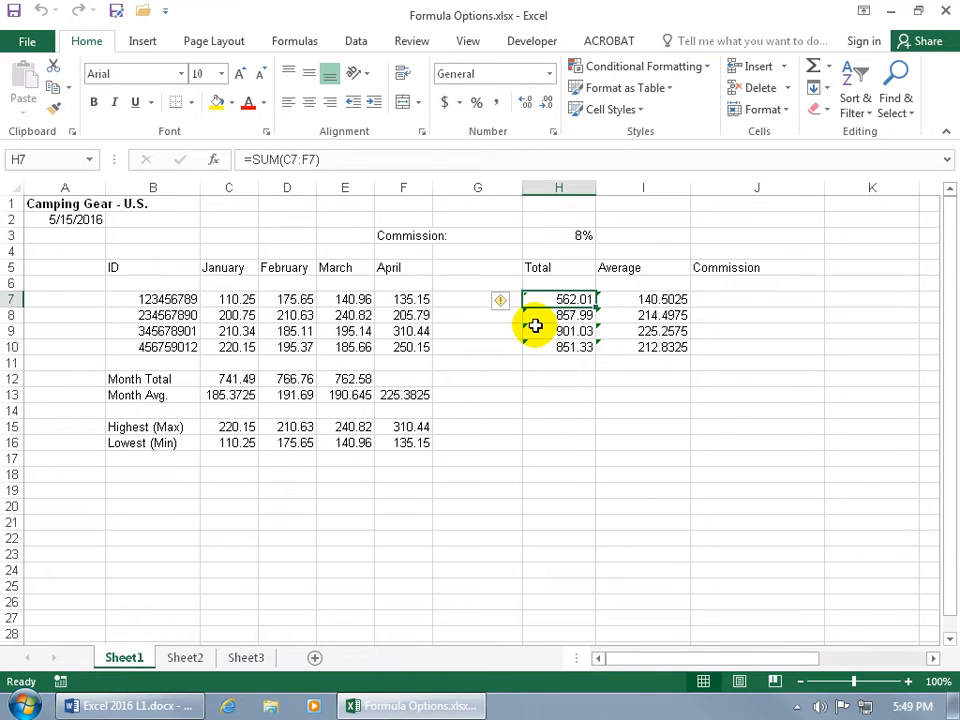
mouse_move(500, 302)
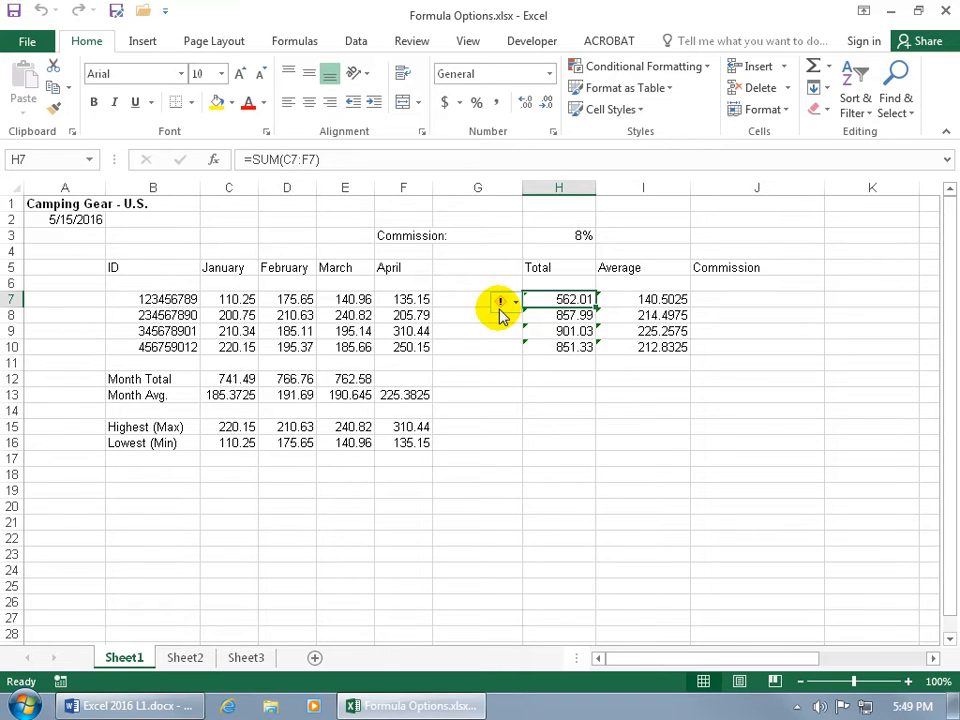
mouse_move(500, 302)
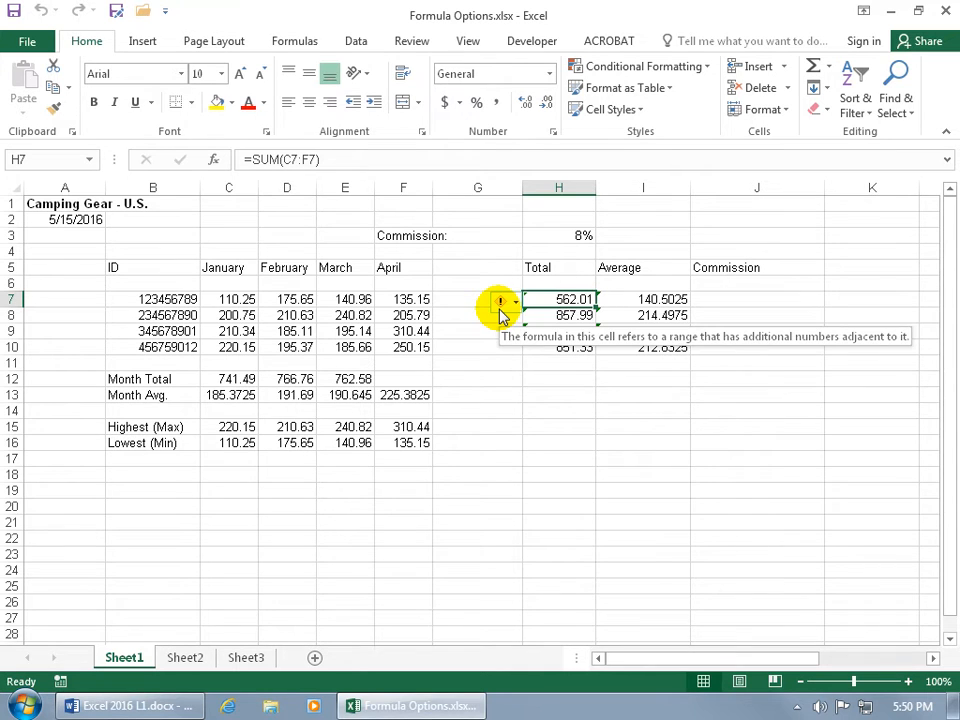
double_click(560, 299)
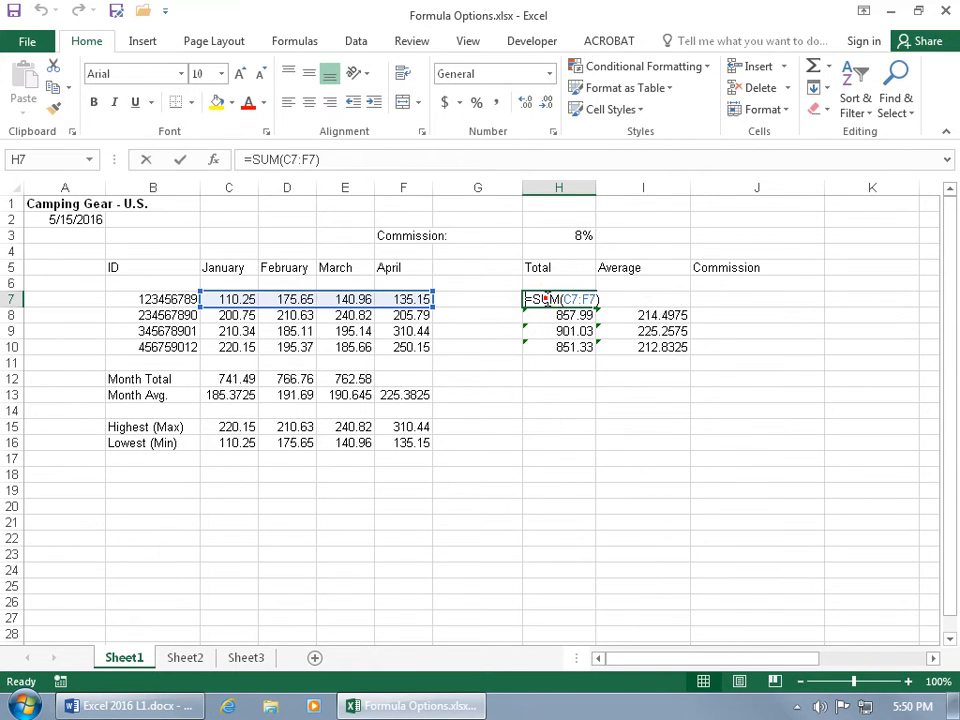
double_click(559, 299)
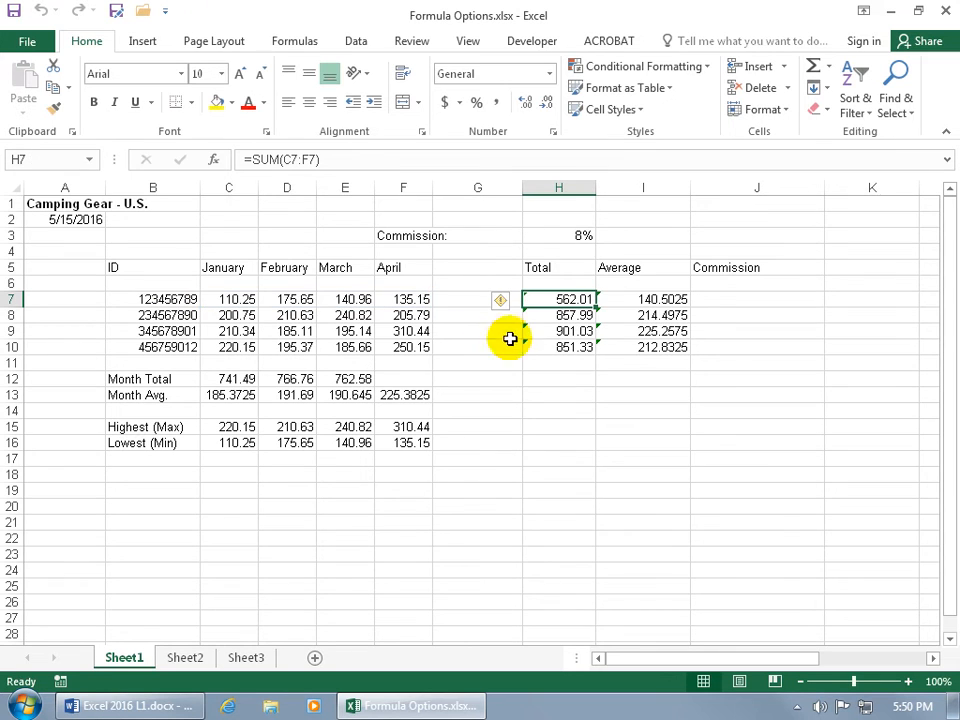
left_click(501, 301)
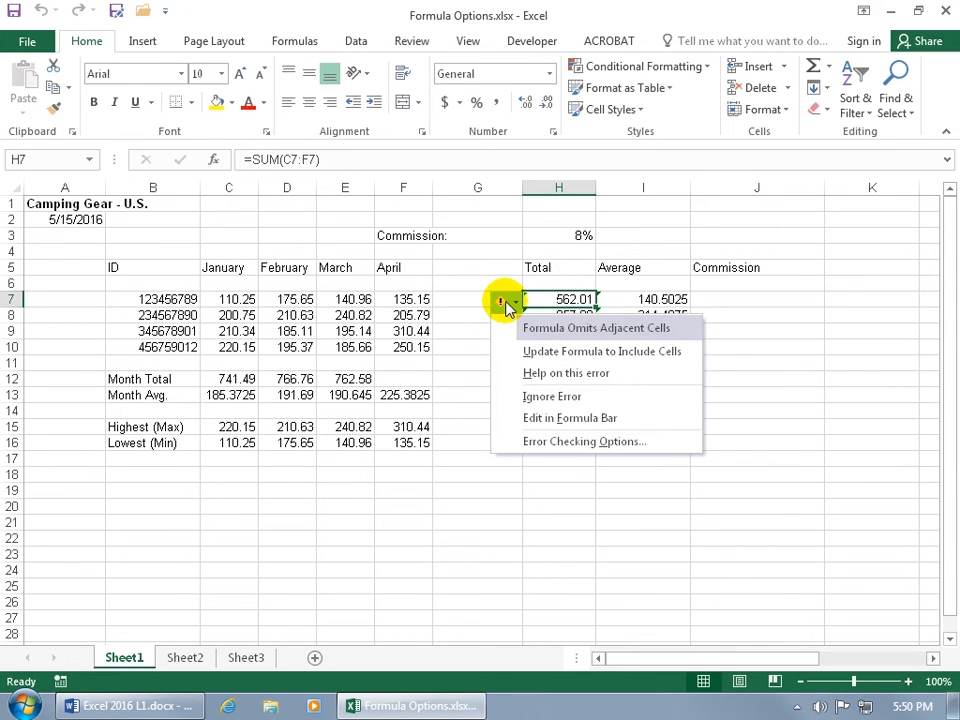
mouse_move(552, 396)
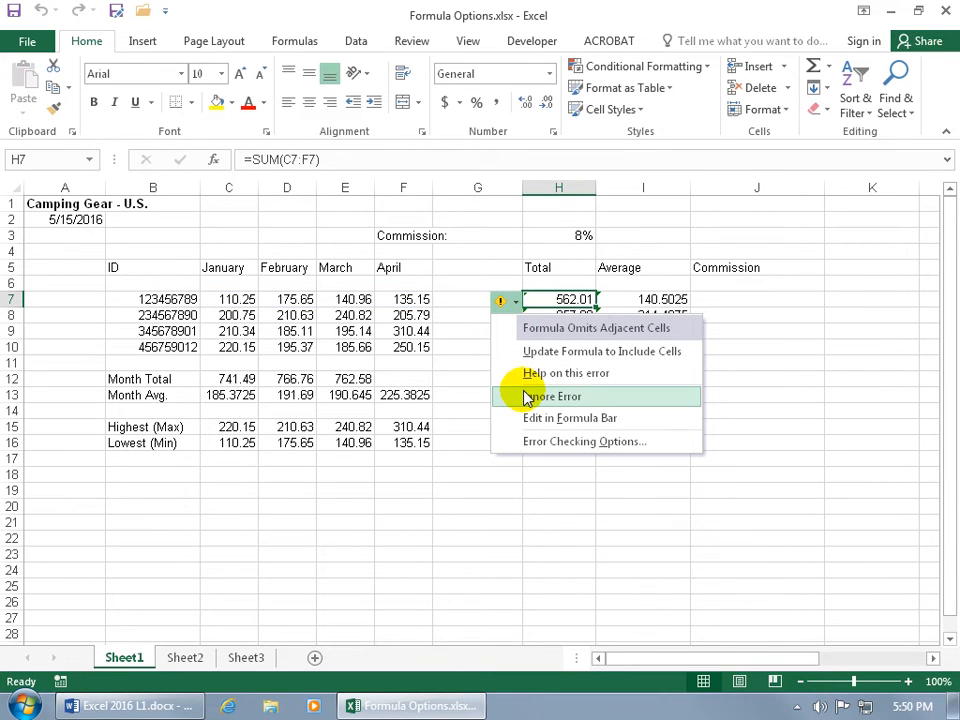
left_click(552, 396)
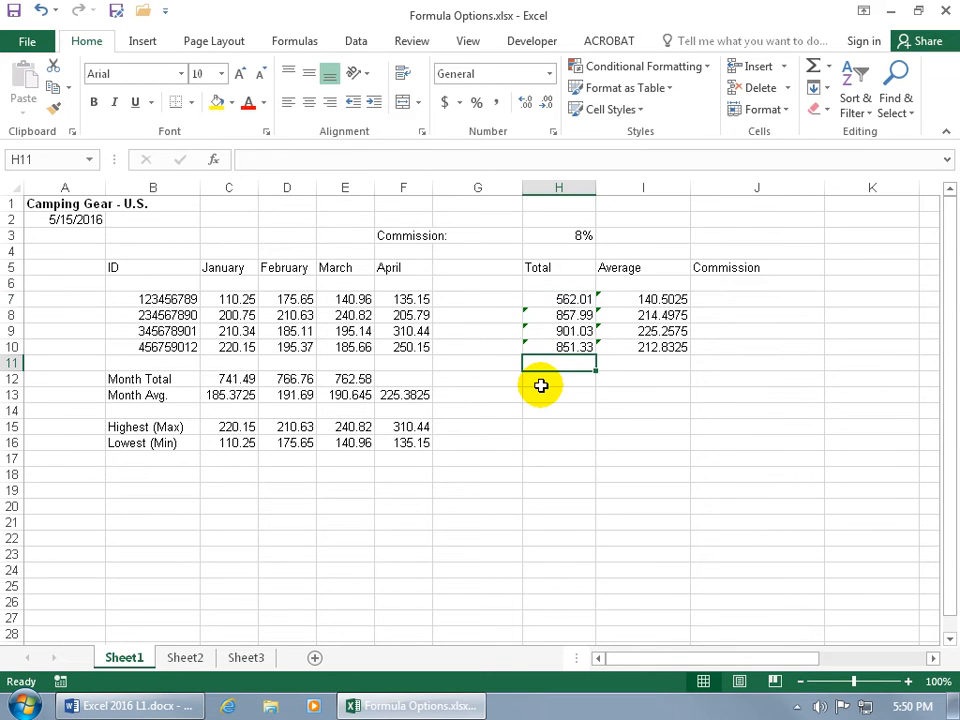
In Excel Options > Formulas, uncheck Enable background error checking and confirm.
left_click(28, 40)
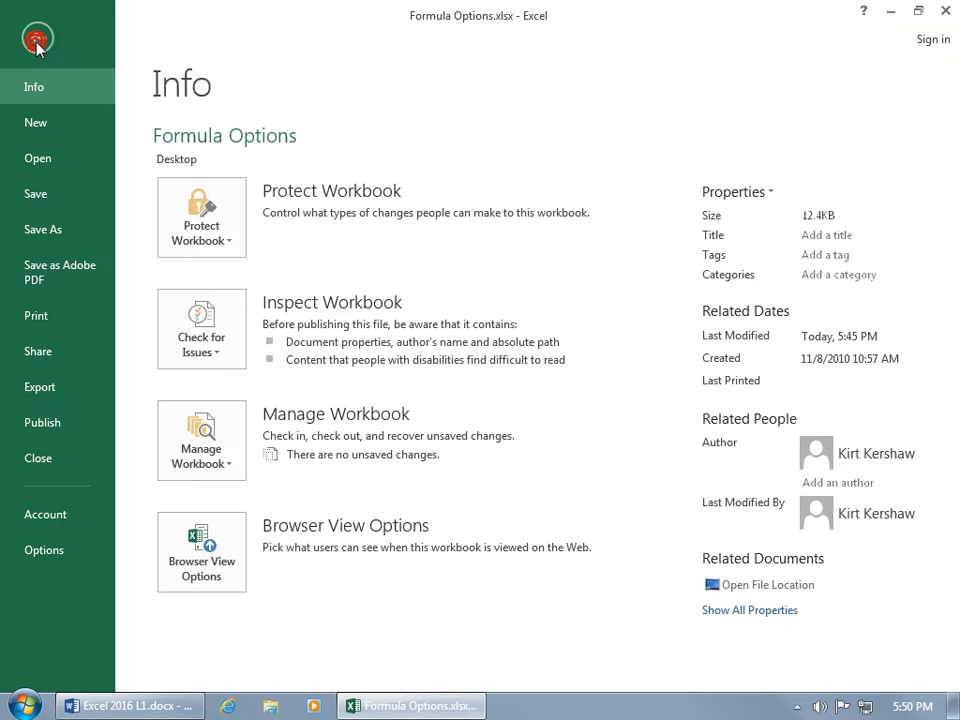
left_click(44, 550)
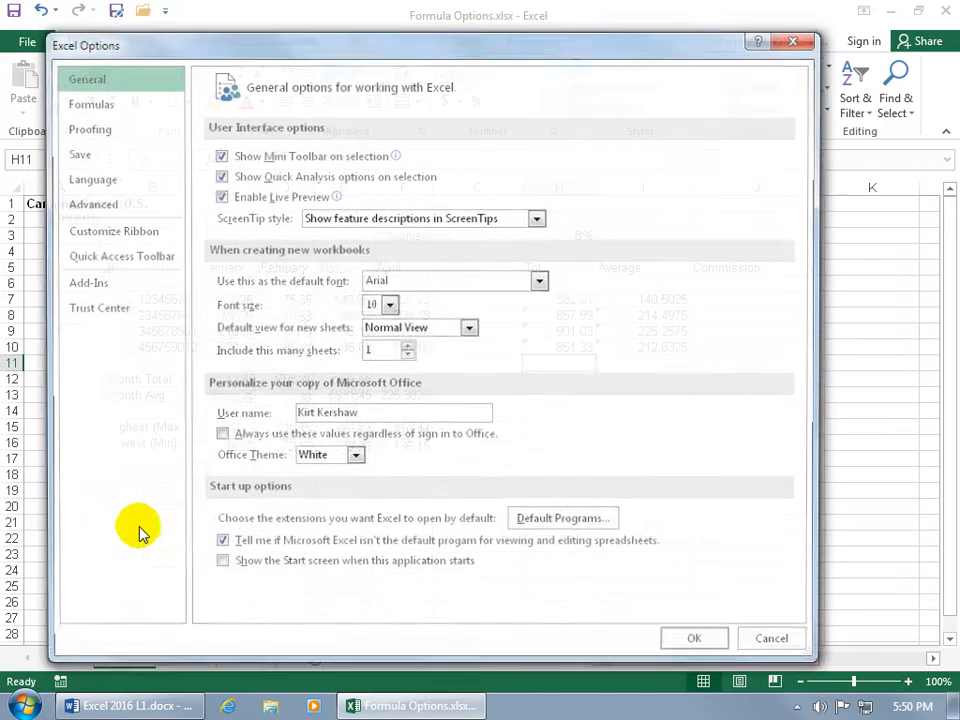
left_click(90, 102)
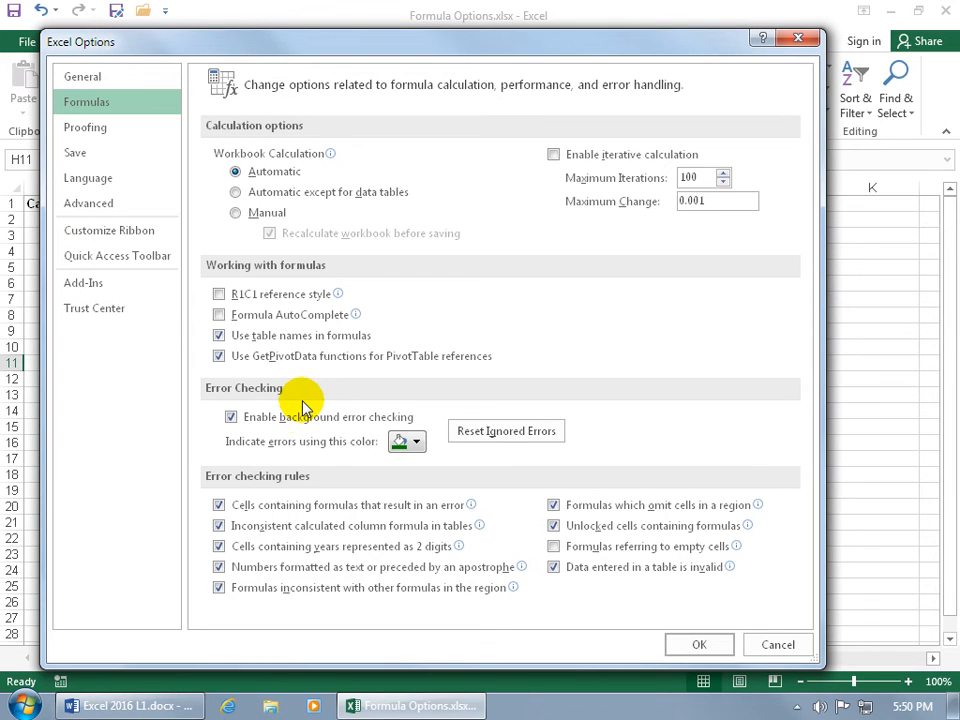
left_click(231, 416)
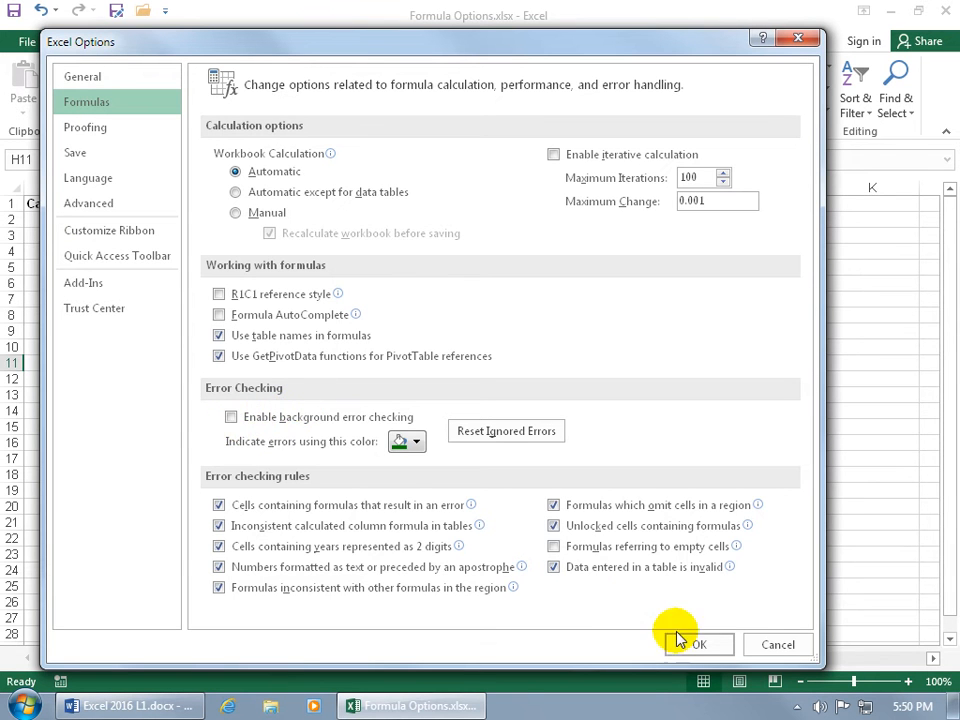
left_click(698, 644)
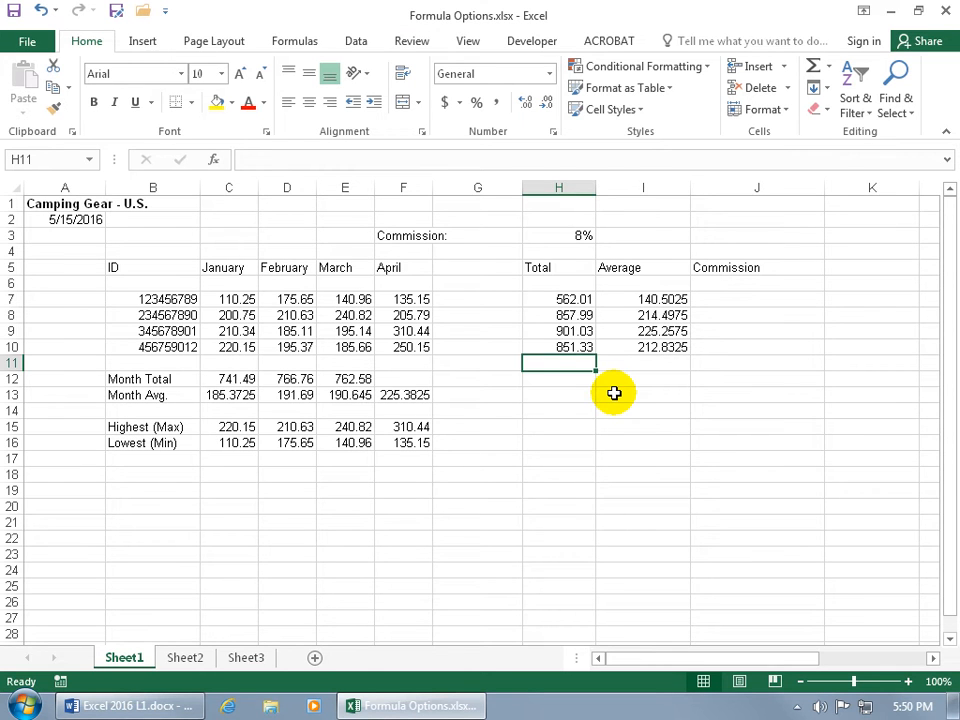
mouse_move(609, 363)
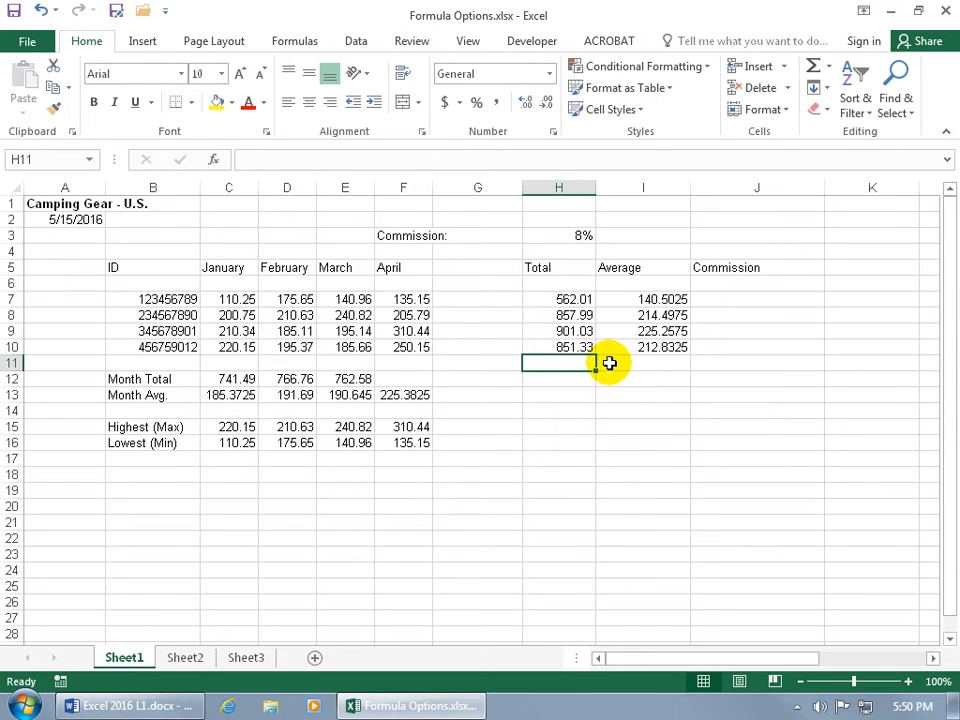
mouse_move(55, 45)
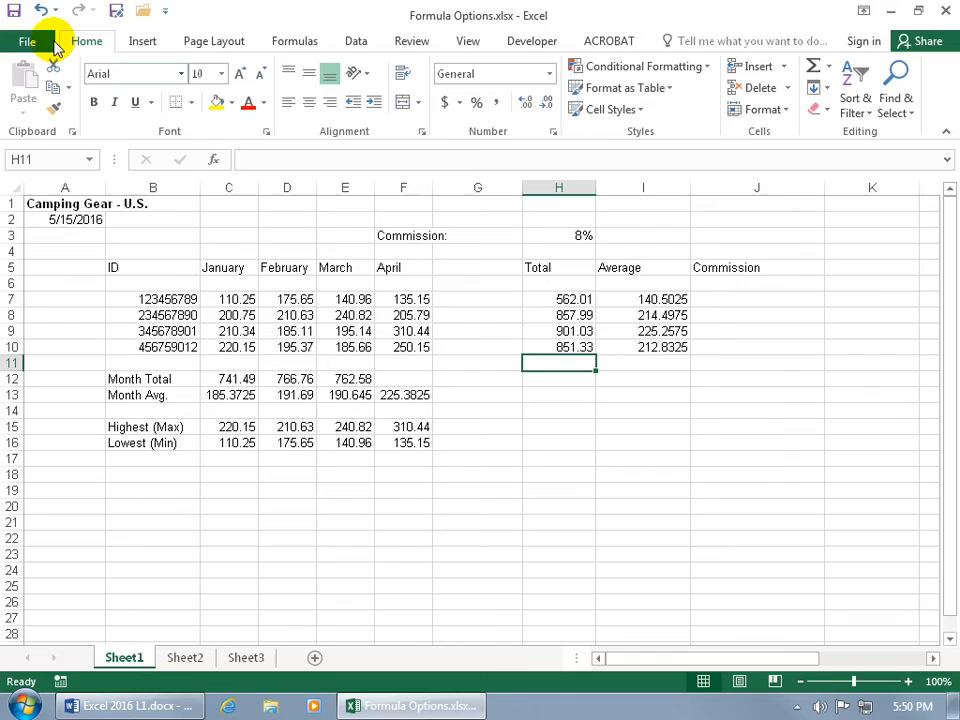
Re-enable background error checking and set the error indicator colour to pink.
left_click(27, 41)
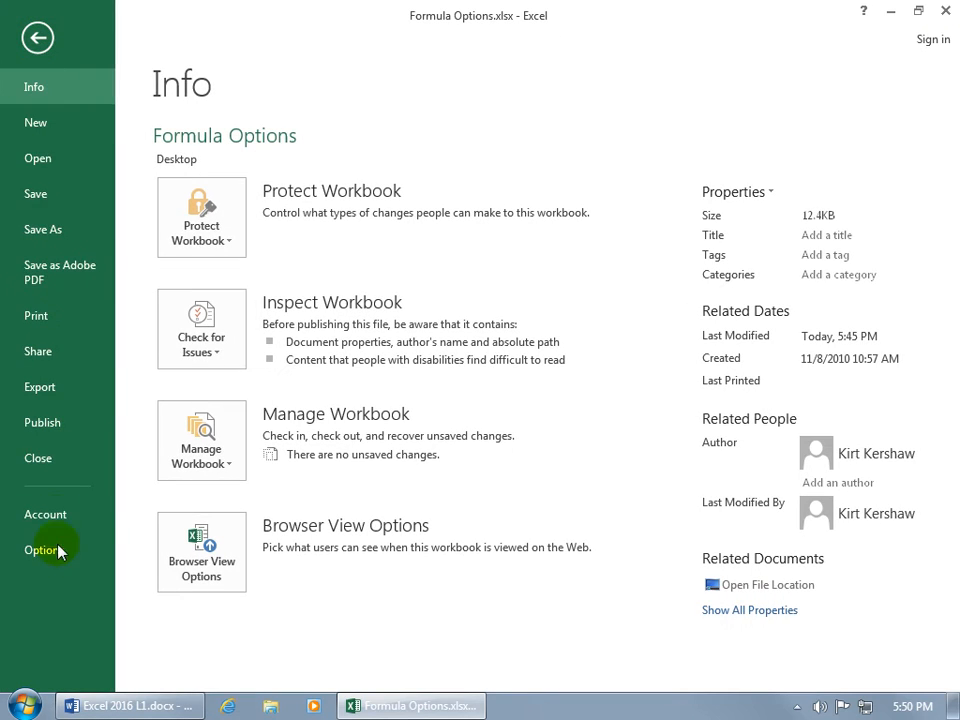
left_click(44, 550)
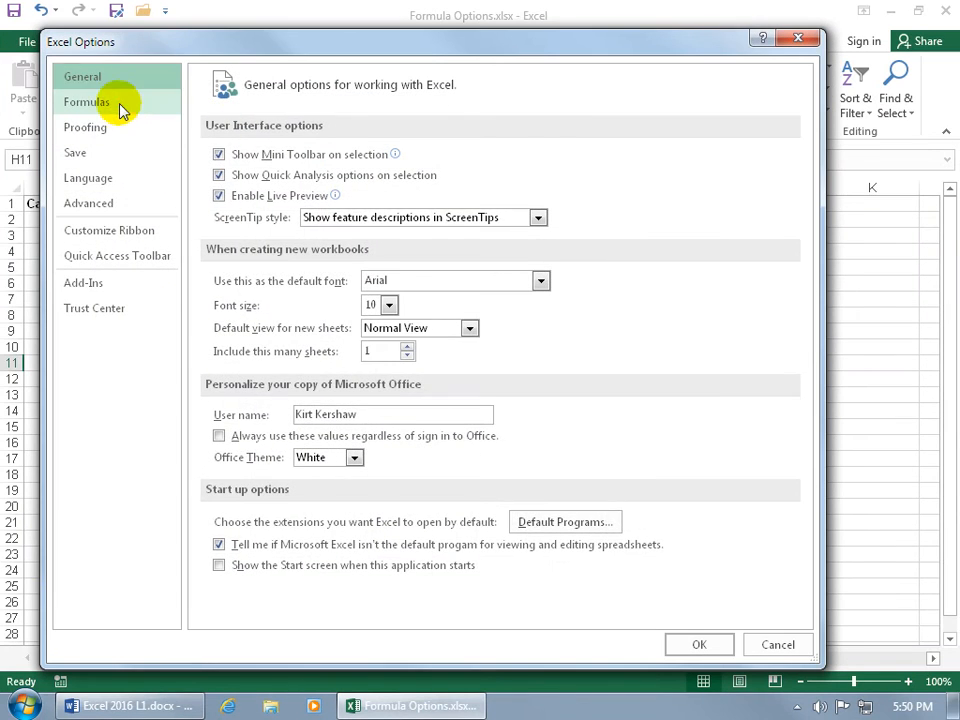
left_click(87, 101)
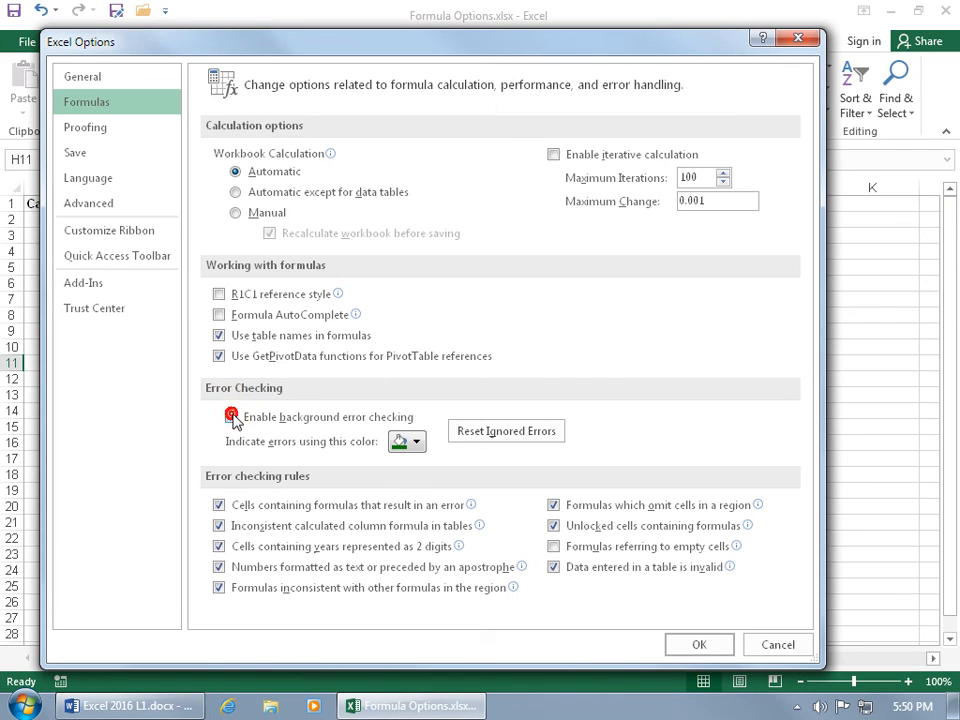
left_click(231, 416)
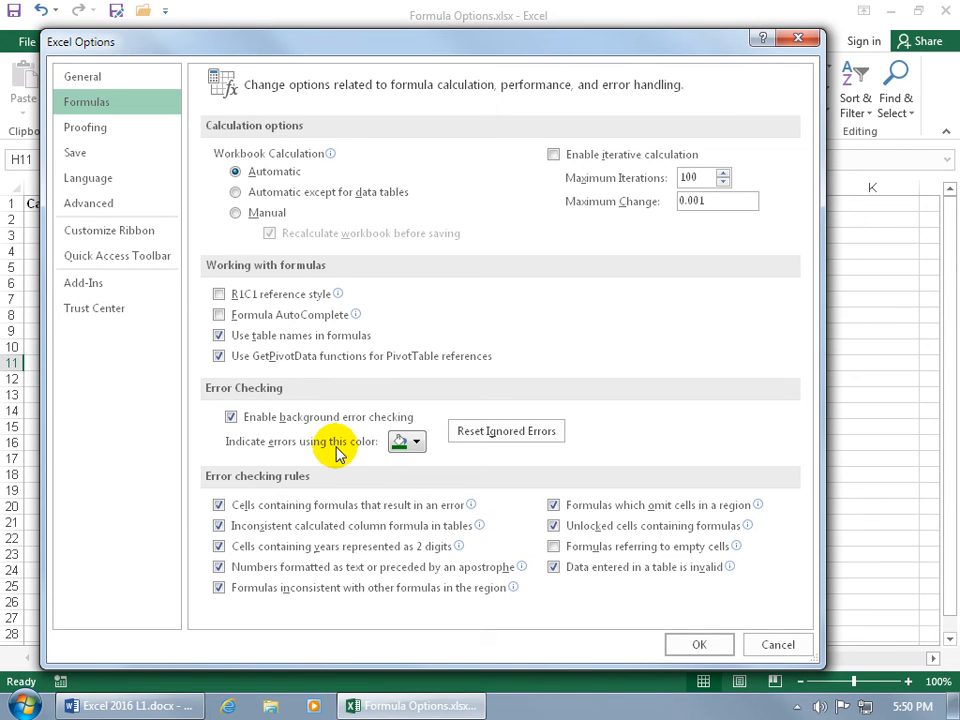
left_click(415, 441)
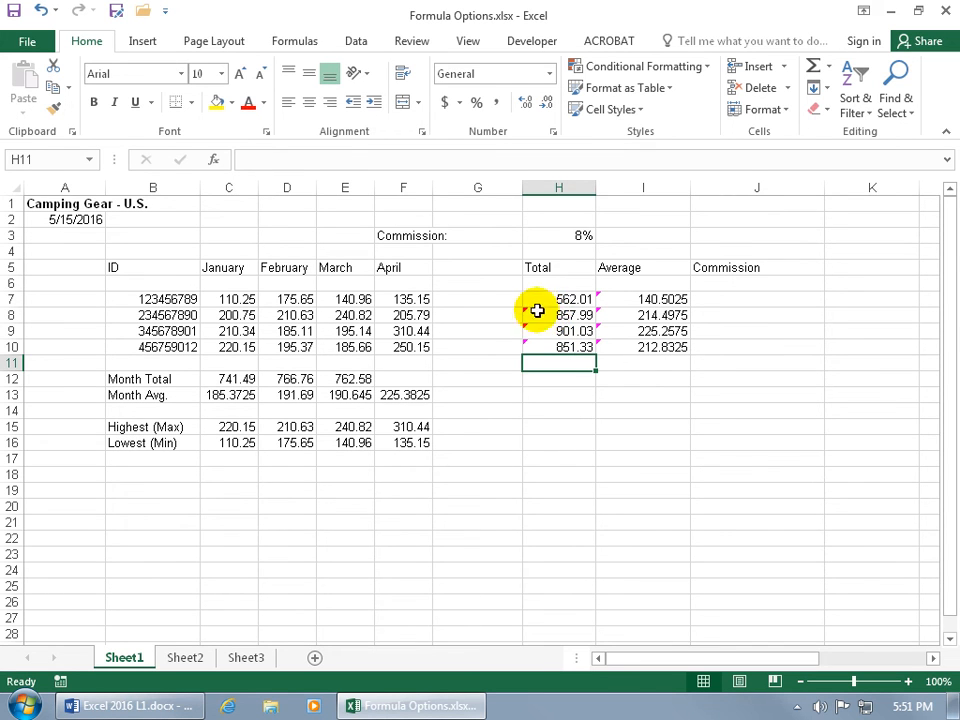
left_click(28, 41)
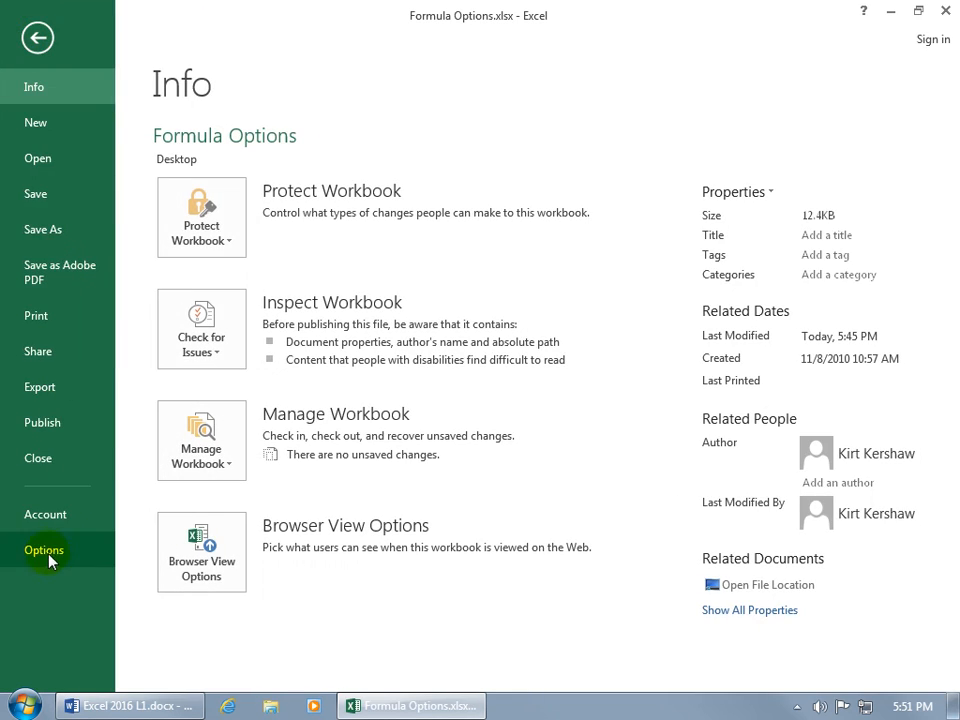
left_click(44, 550)
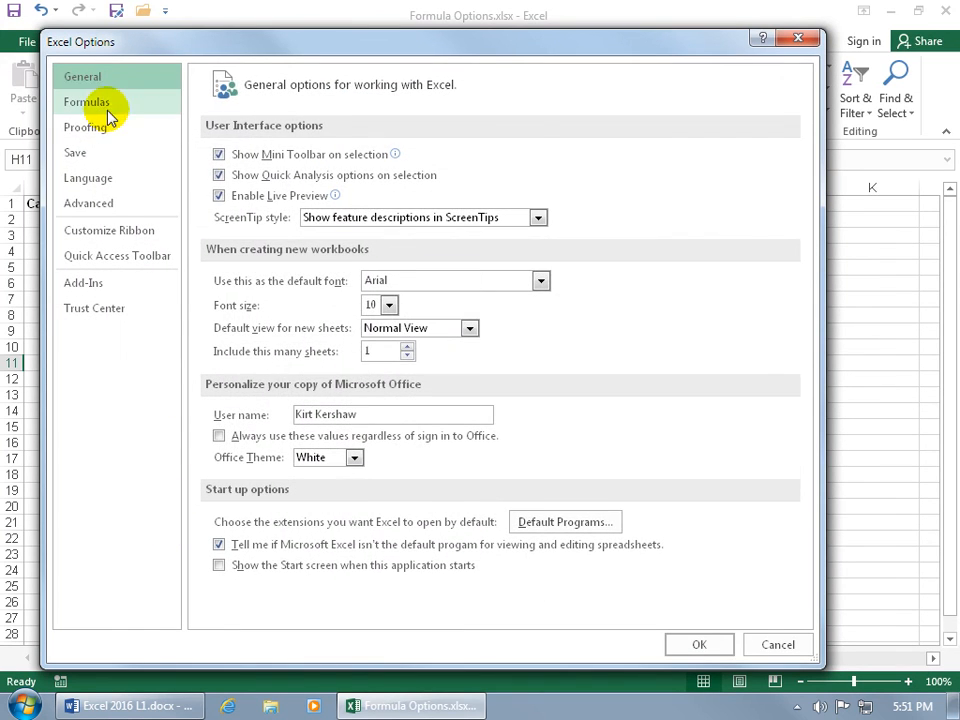
left_click(86, 102)
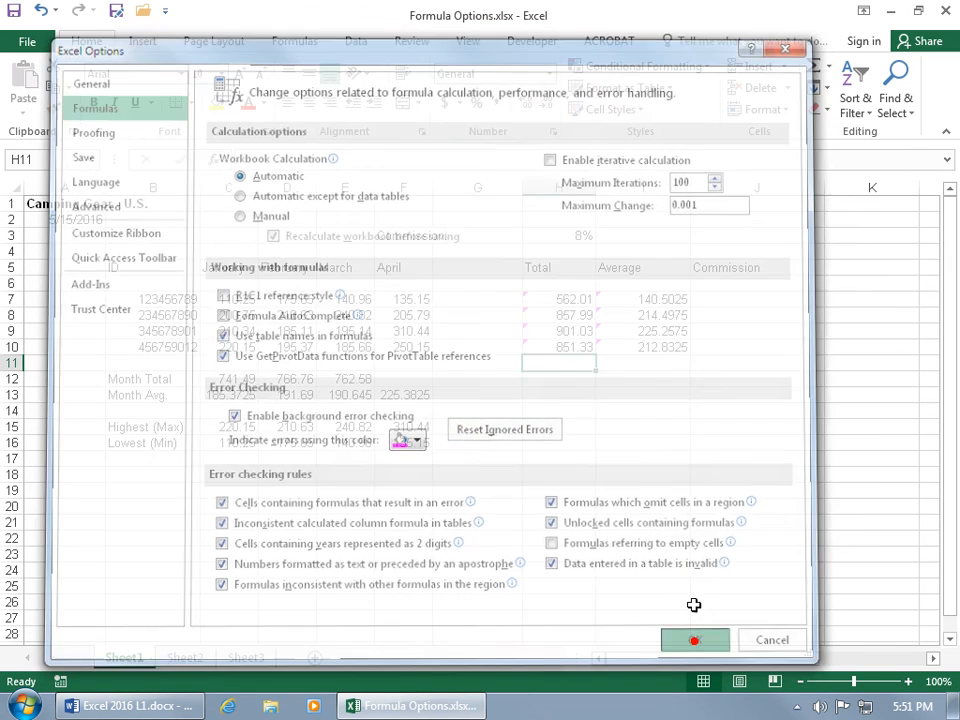
left_click(695, 639)
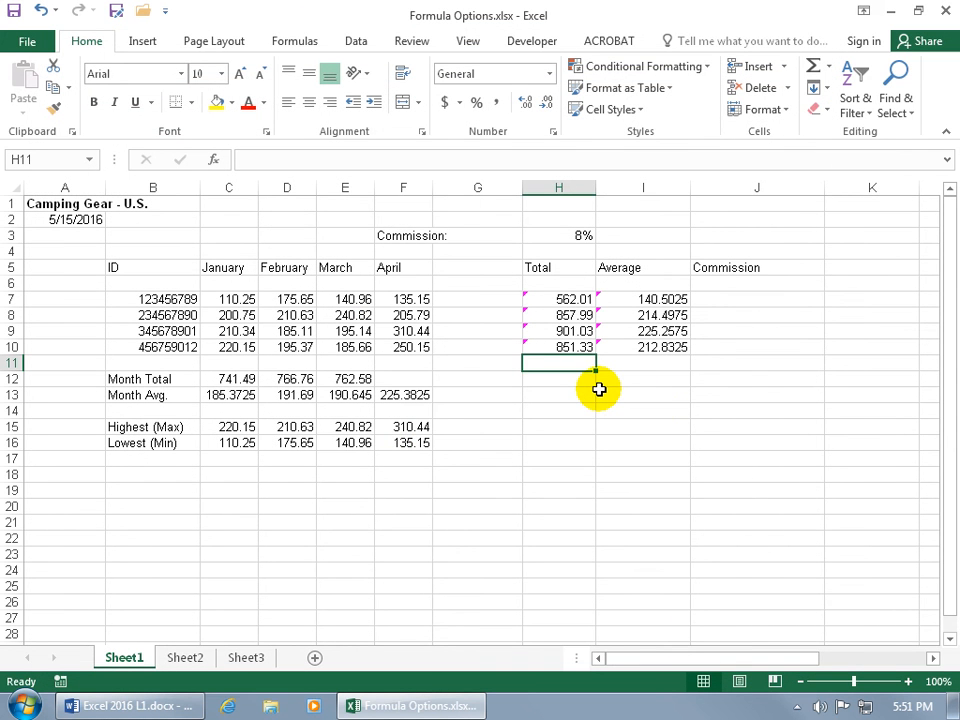
mouse_move(545, 300)
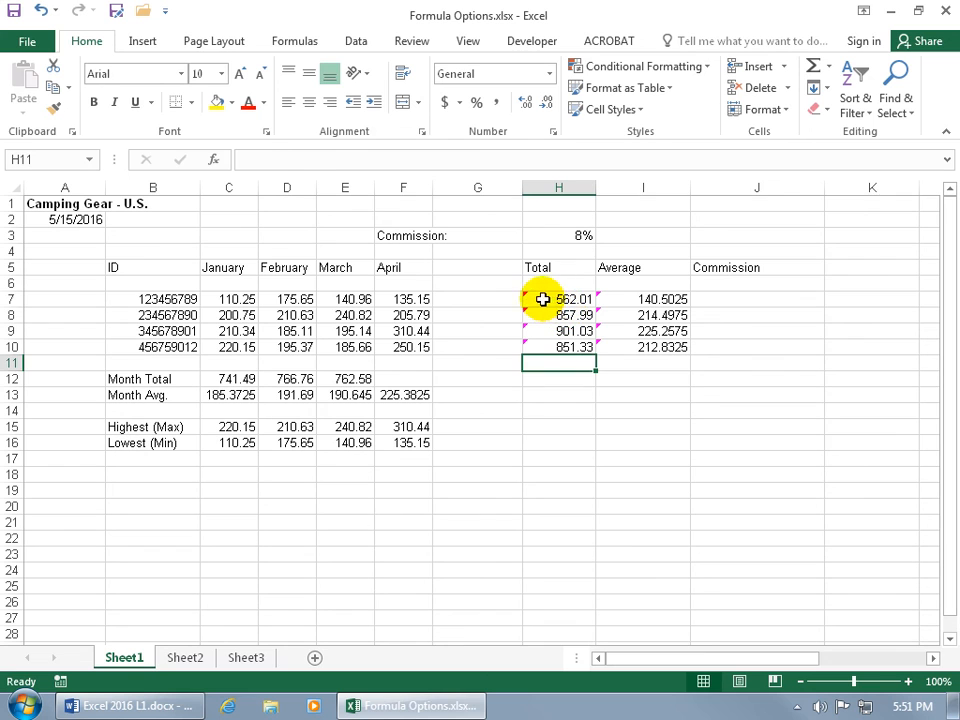
left_click(558, 299)
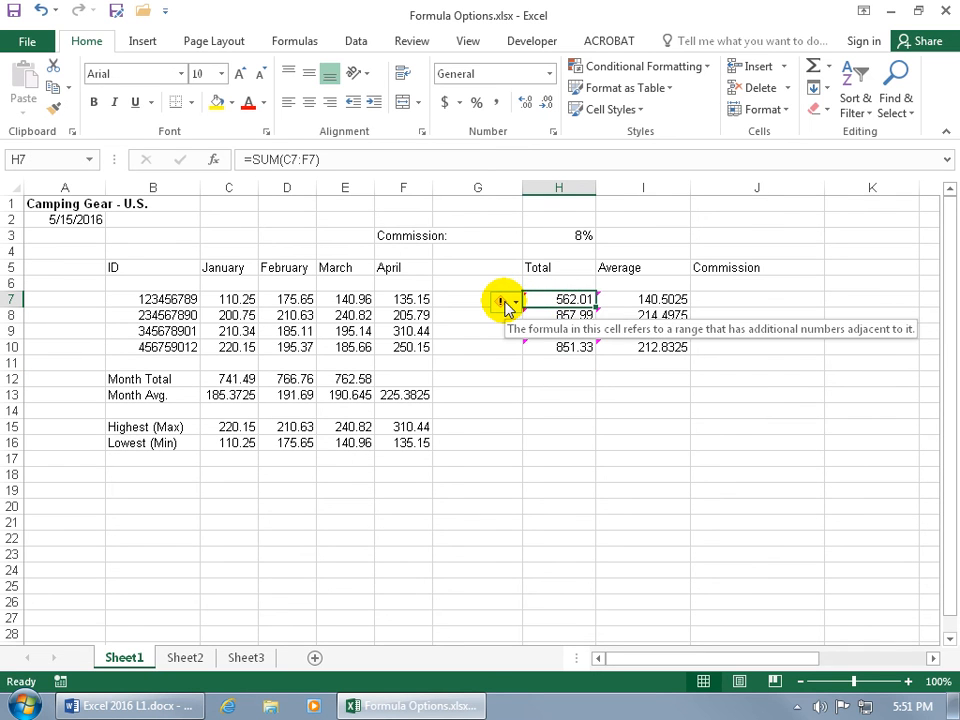
left_click(507, 303)
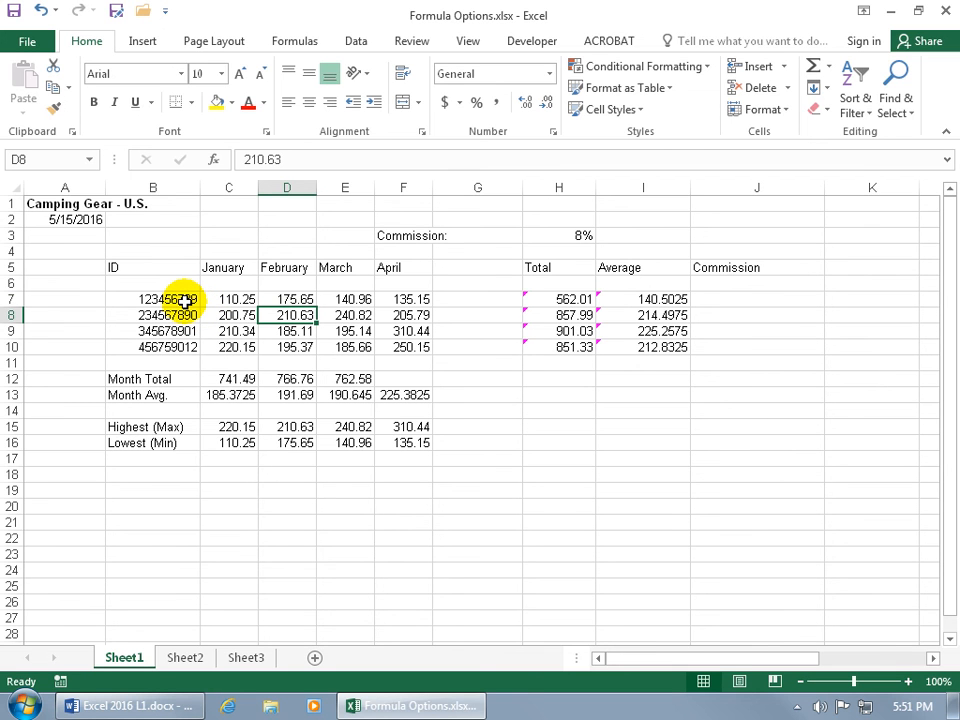
left_click(559, 299)
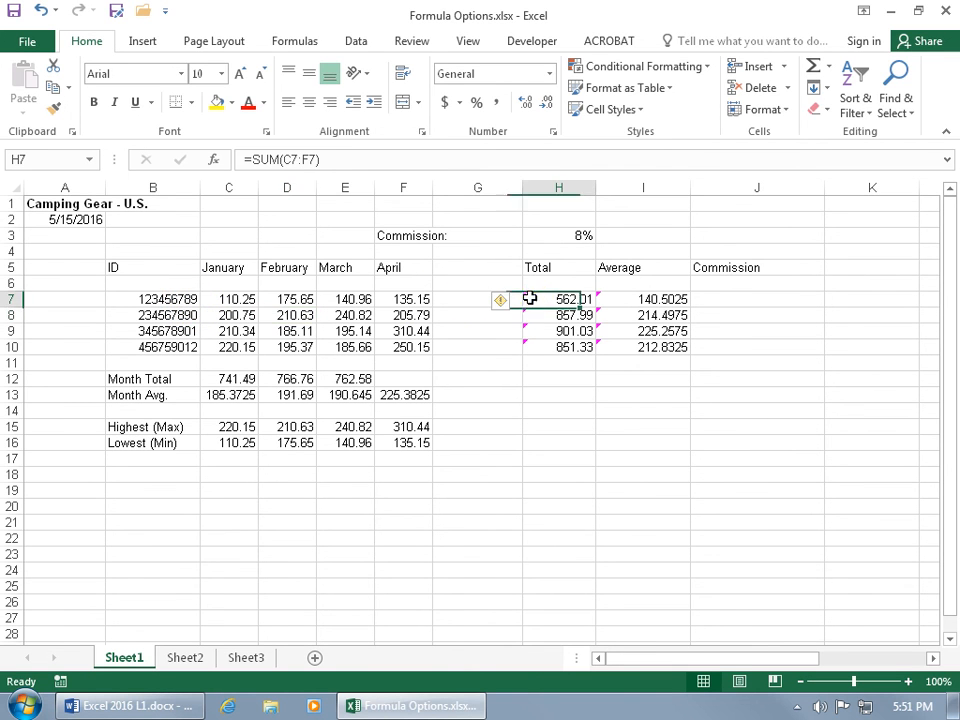